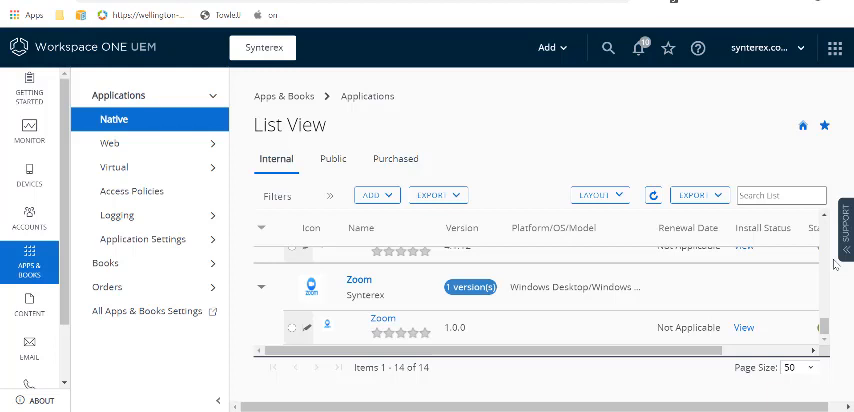
mouse_move(398, 192)
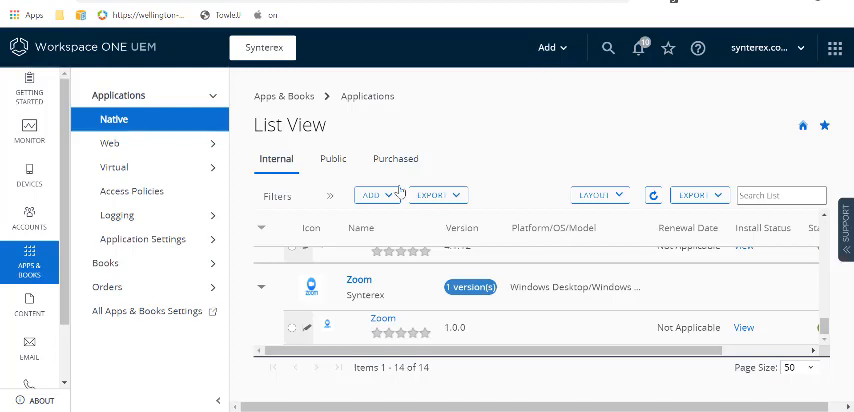
Step: Add an app from an application file, uploading VMware Horizon Client.exe from Downloads
left_click(376, 194)
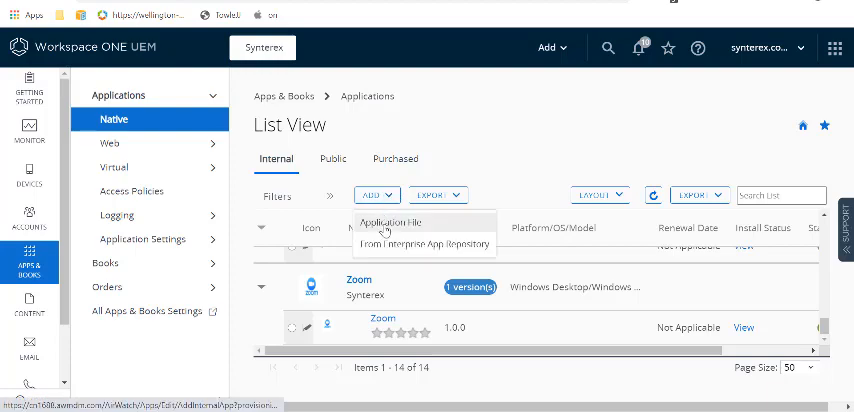
left_click(387, 222)
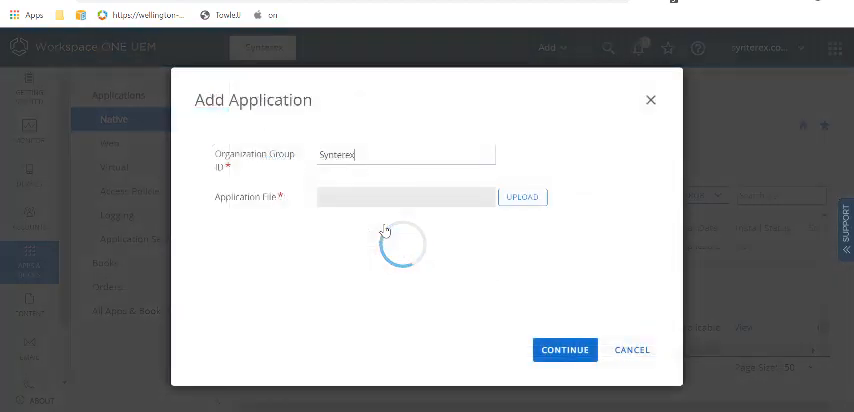
left_click(522, 196)
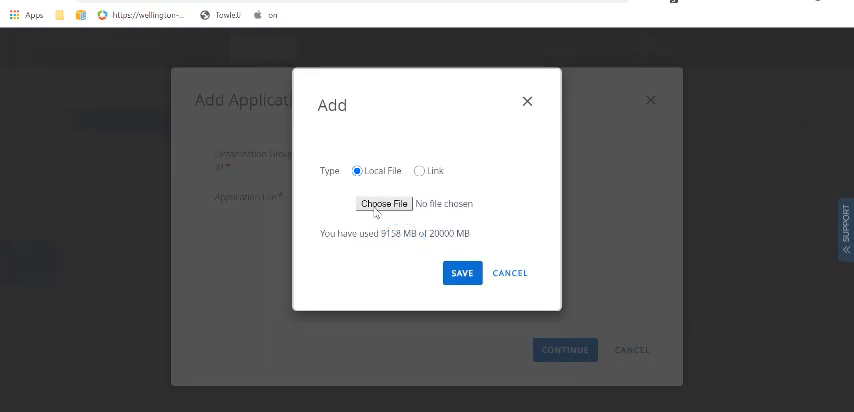
left_click(383, 204)
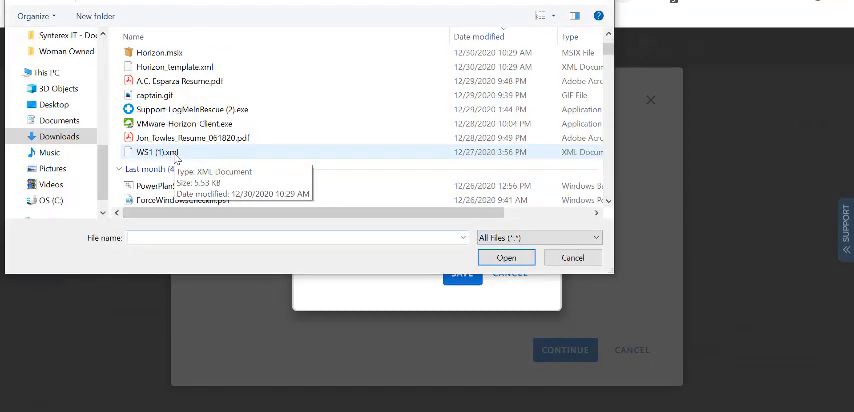
left_click(506, 257)
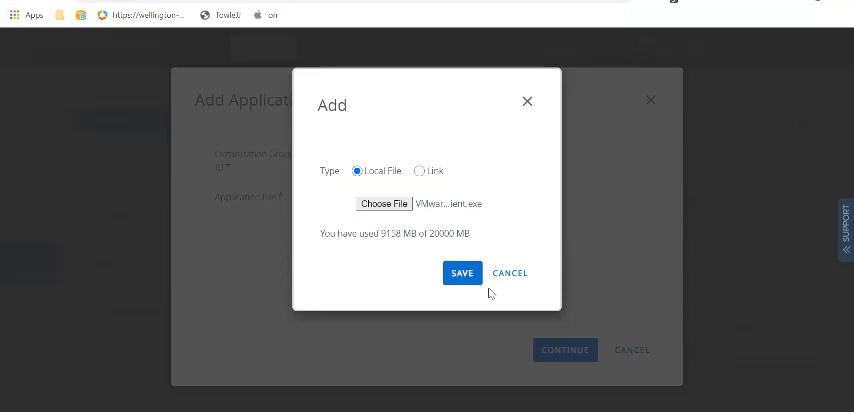
left_click(462, 272)
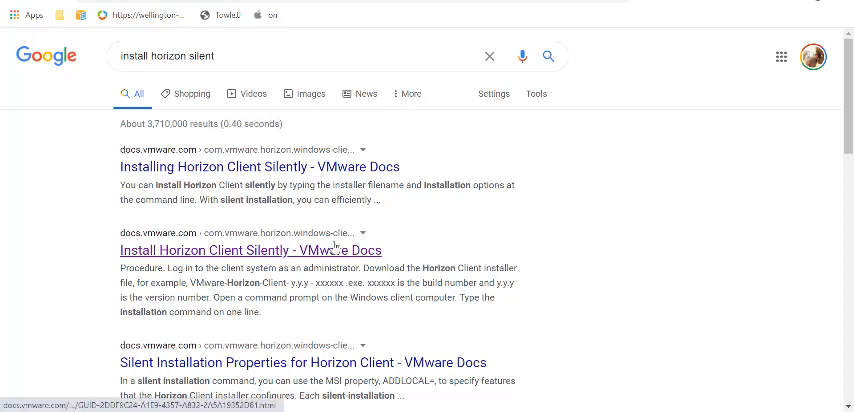
Step: Read the 'Install Horizon Client Silently' article, then open 'Uninstall Horizon Client for Windows'
left_click(248, 250)
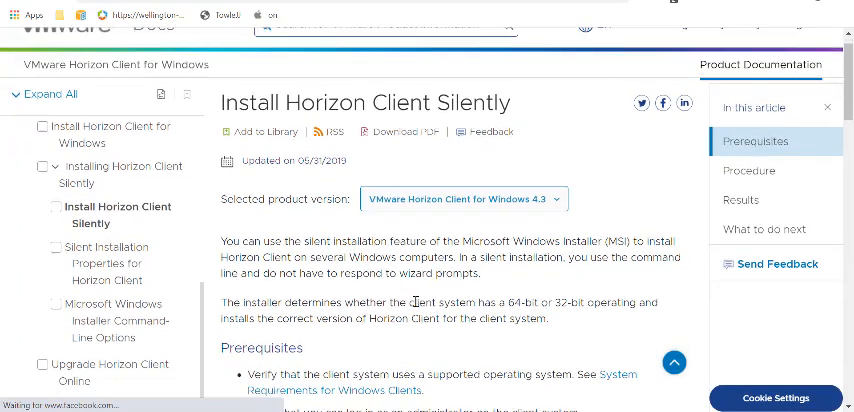
scroll("down", 3)
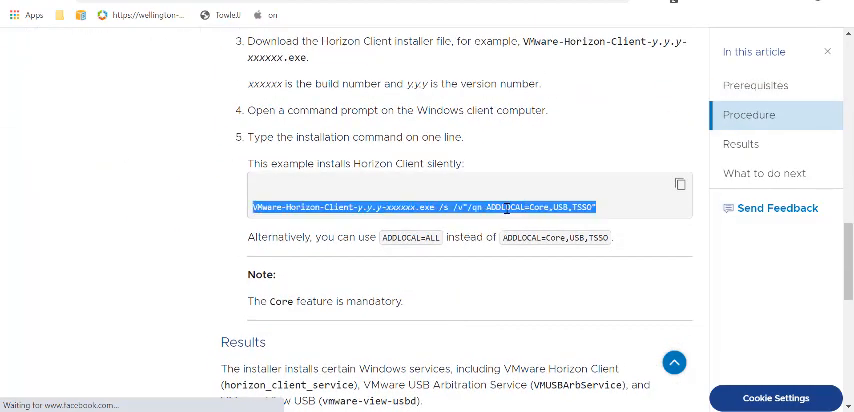
scroll("up", 3)
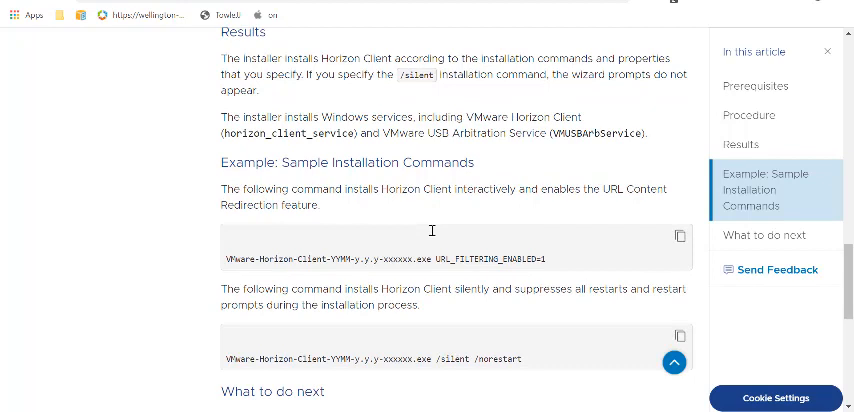
mouse_move(433, 235)
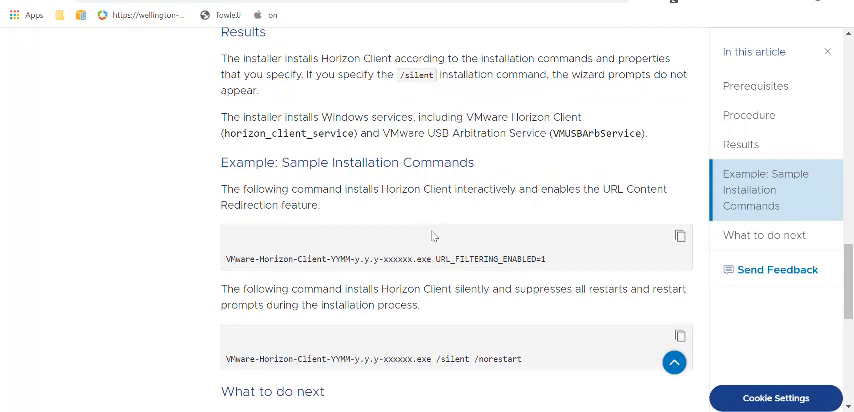
mouse_move(434, 272)
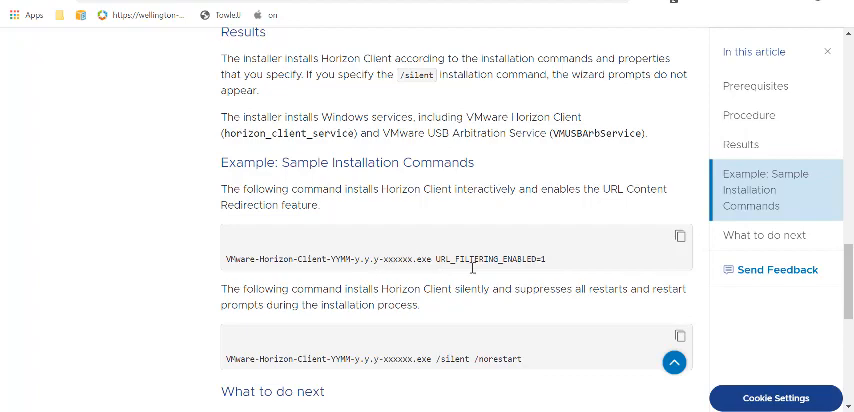
scroll("down", 3)
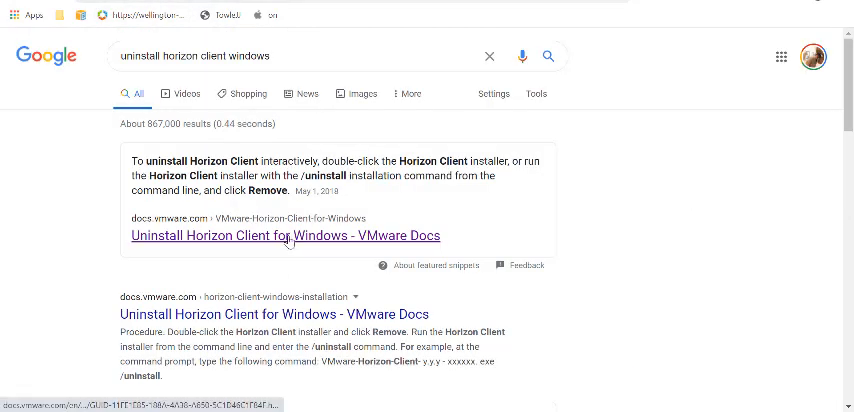
left_click(283, 236)
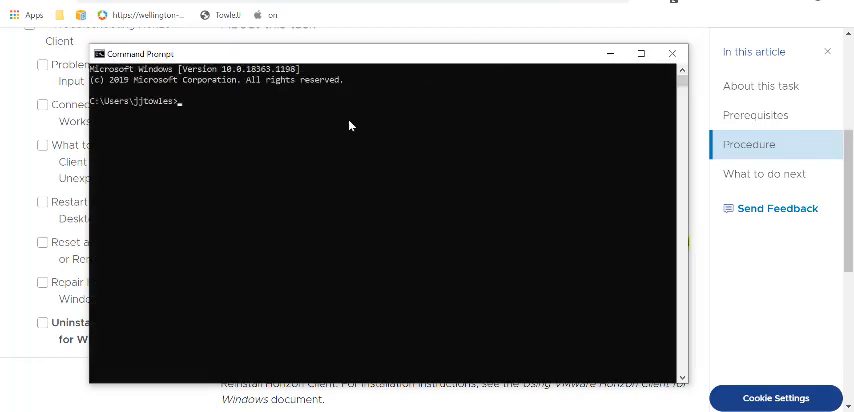
Step: Run cd Downloads and enter VMware-Horizon-Client.exe at the command prompt
type("cd Downloads")
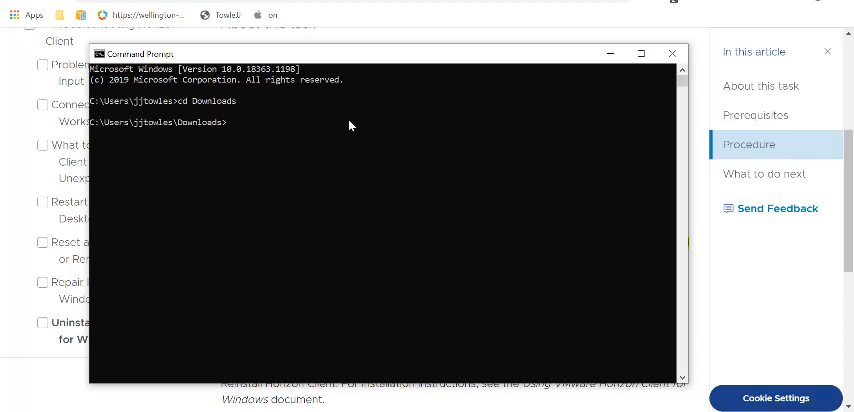
type("vmw")
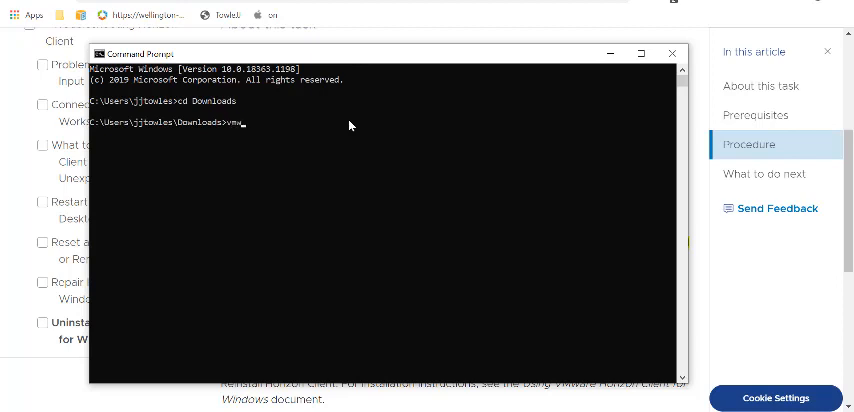
type("VMware-Horizon-Client.exe")
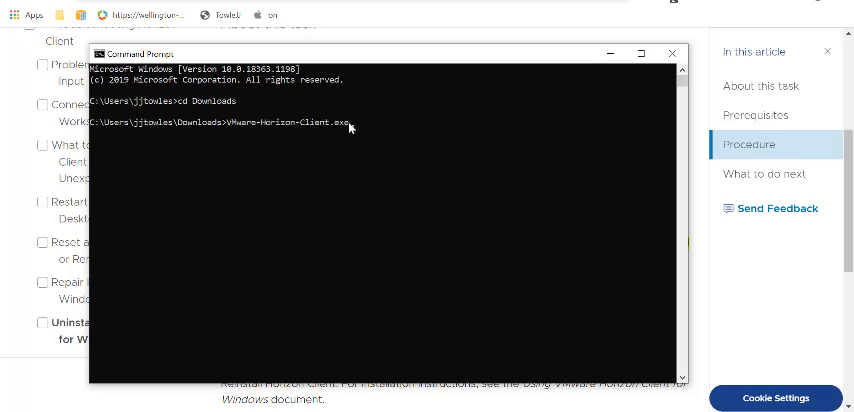
mouse_move(400, 141)
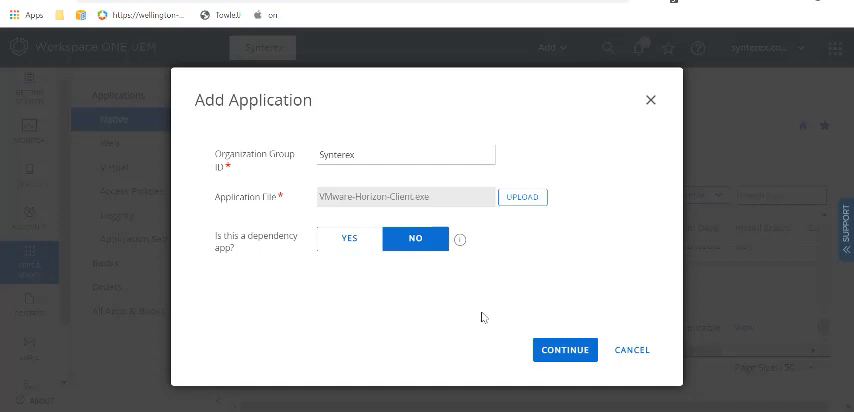
mouse_move(497, 273)
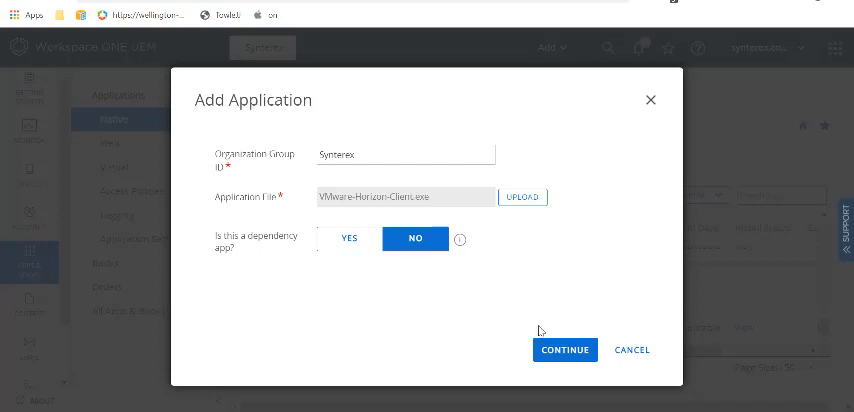
Step: Continue to the app details, name it 'VMware Horizon', and review the Details fields
left_click(565, 349)
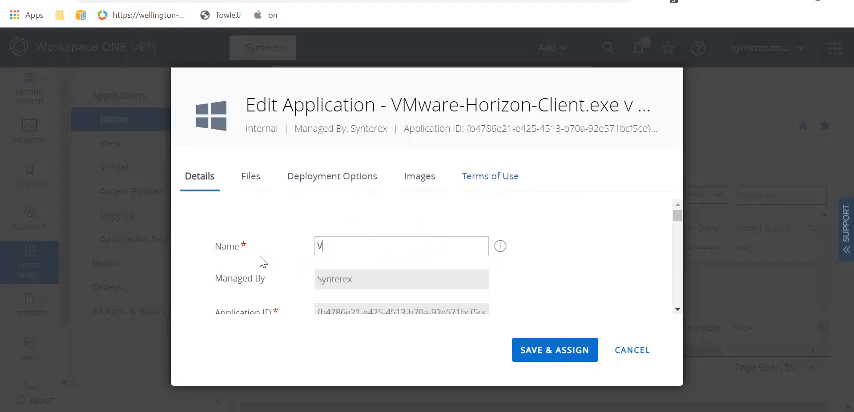
type("VMware Horizon")
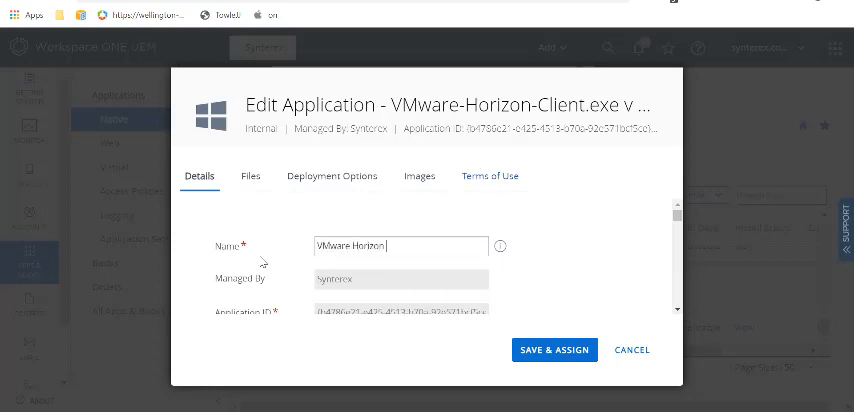
scroll("down", 3)
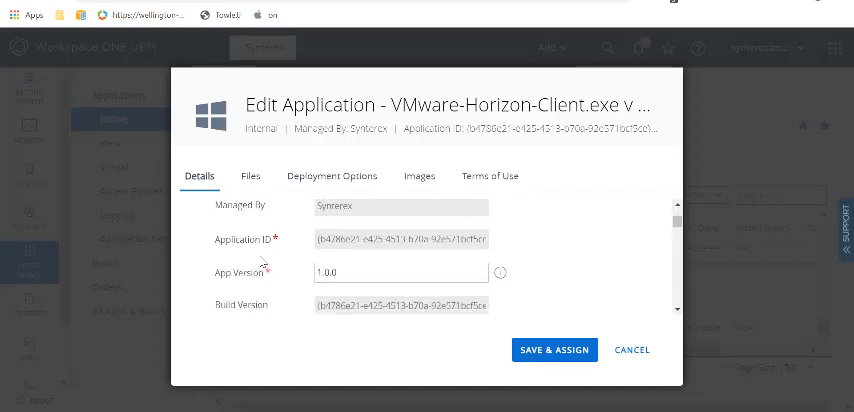
scroll("down", 3)
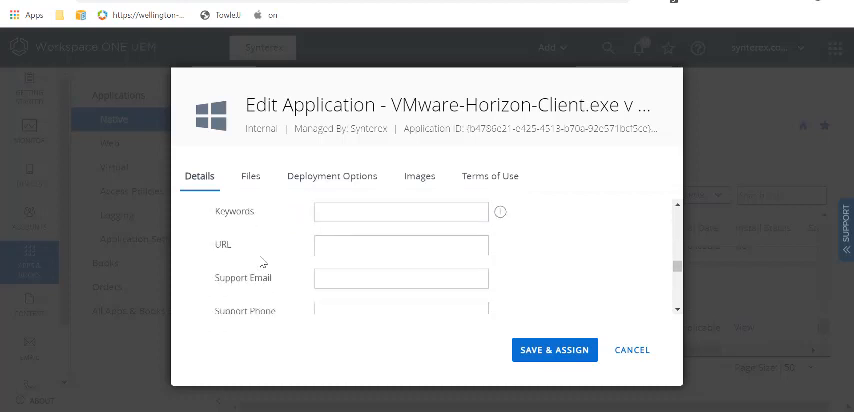
scroll("down", 3)
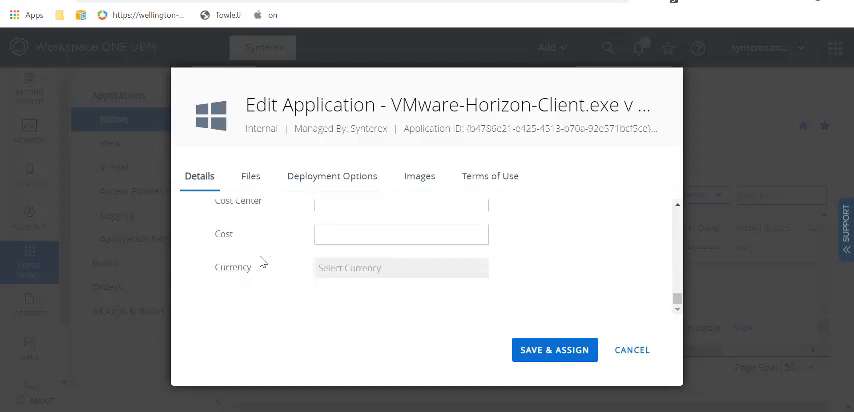
left_click(250, 176)
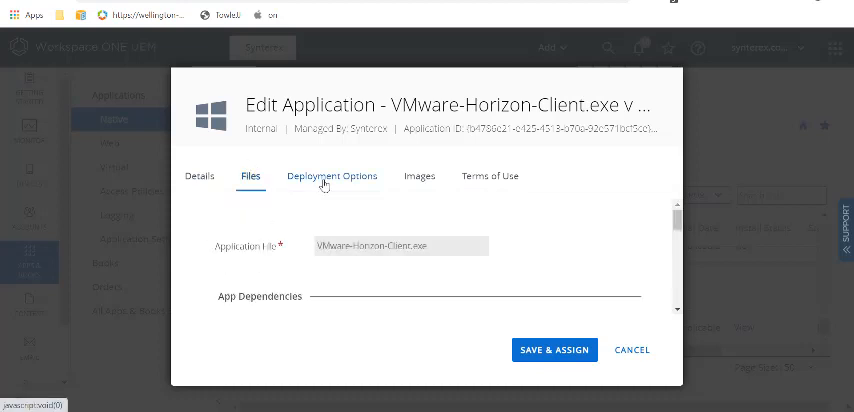
Step: In Deployment Options, enter installer reboot exit code 1641 and success exit code 0
left_click(333, 176)
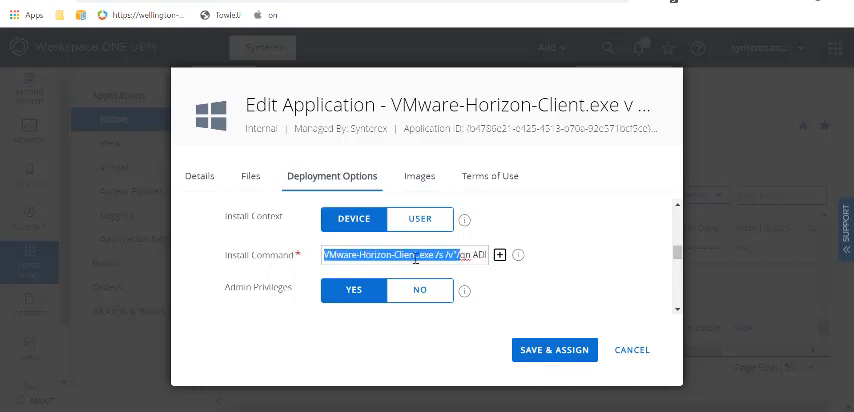
scroll("down", 3)
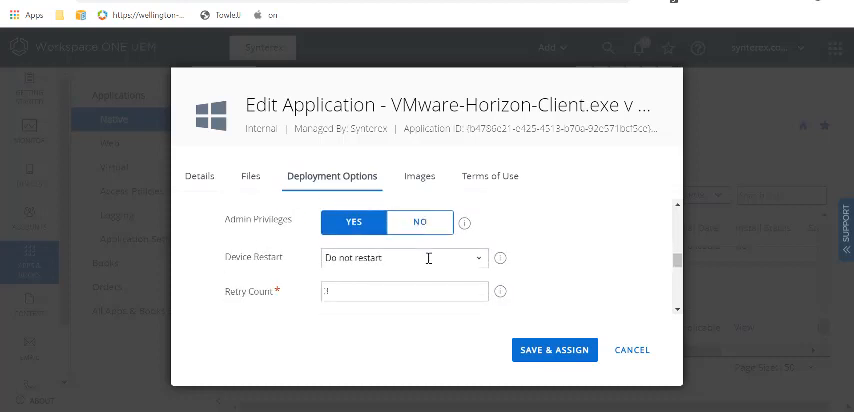
scroll("down", 3)
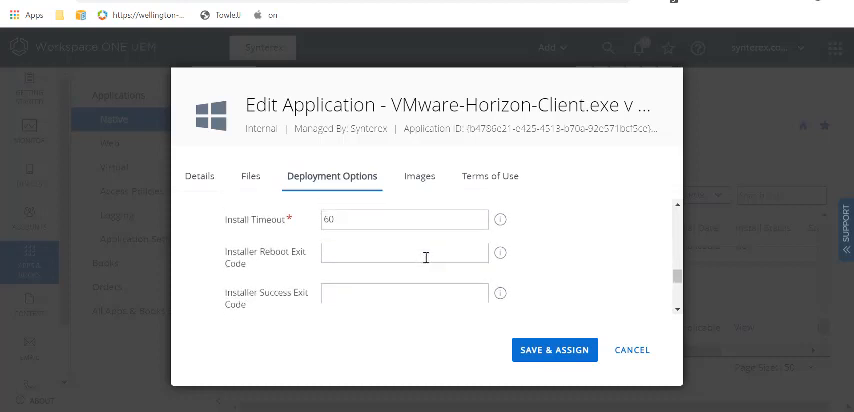
type("1641")
type("0")
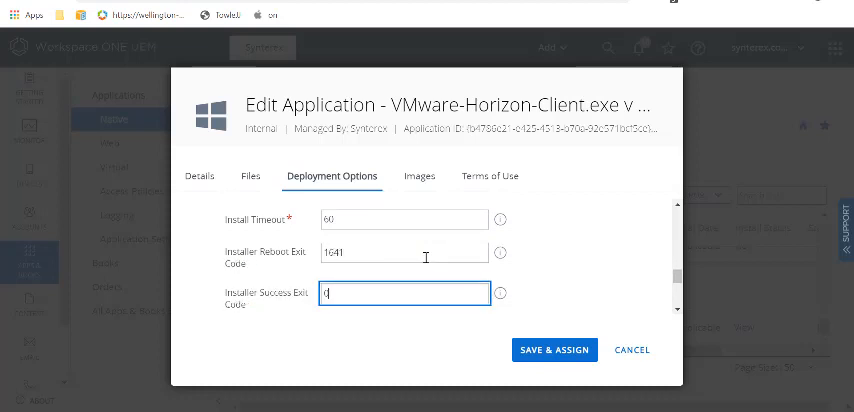
mouse_move(435, 310)
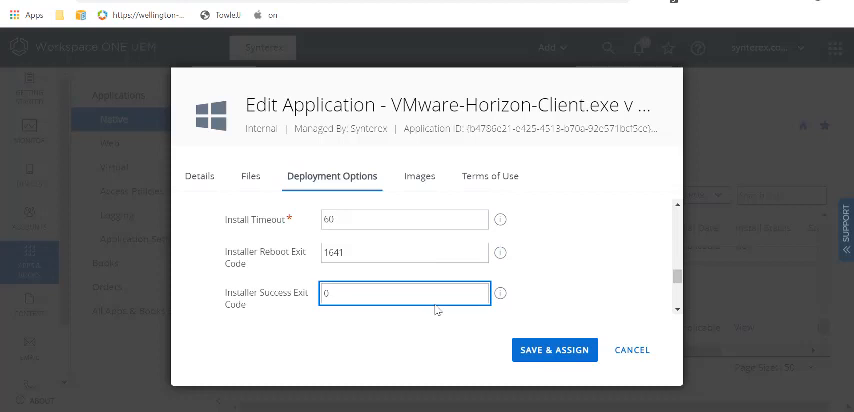
mouse_move(559, 306)
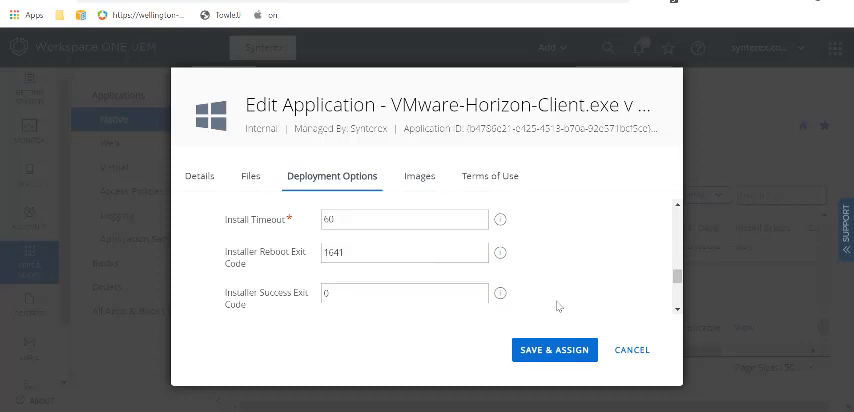
scroll("up", 3)
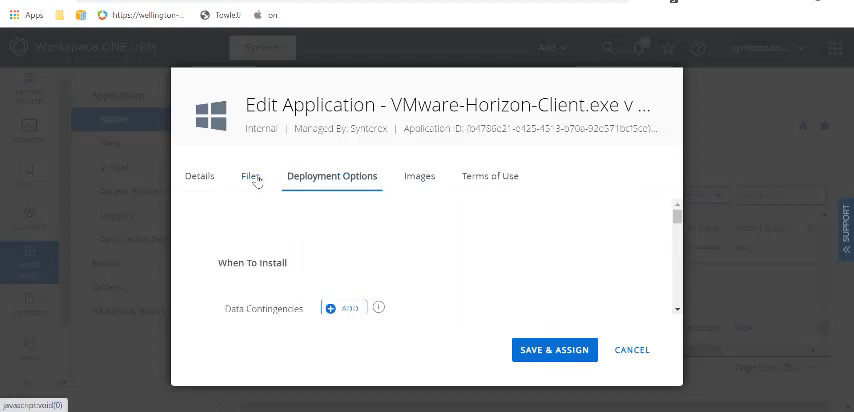
Step: Enter '/silent /uninstall' as the app's uninstall command on the Files tab
left_click(250, 176)
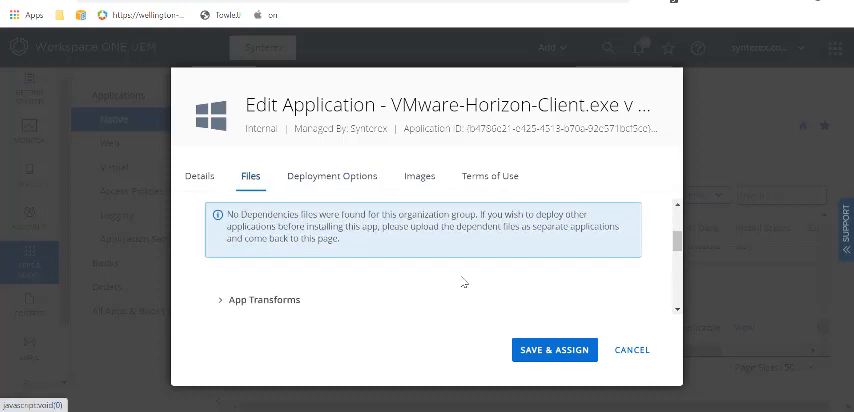
scroll("down", 3)
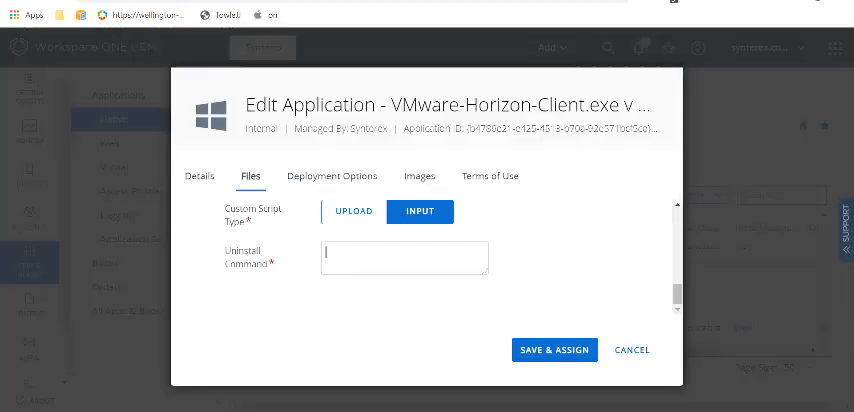
type("/silent /uninstall")
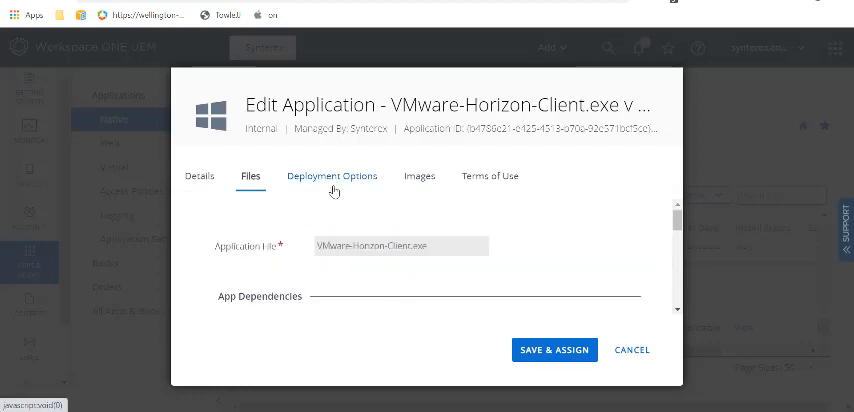
Step: Scroll through Deployment Options install settings down to Identify Application By
left_click(332, 176)
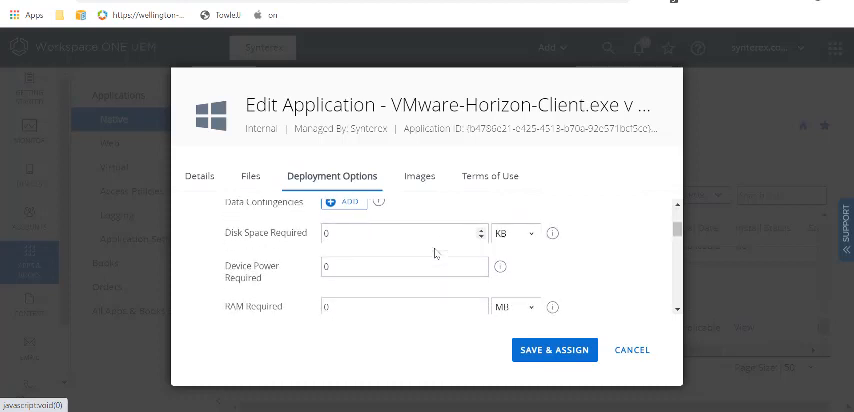
scroll("down", 3)
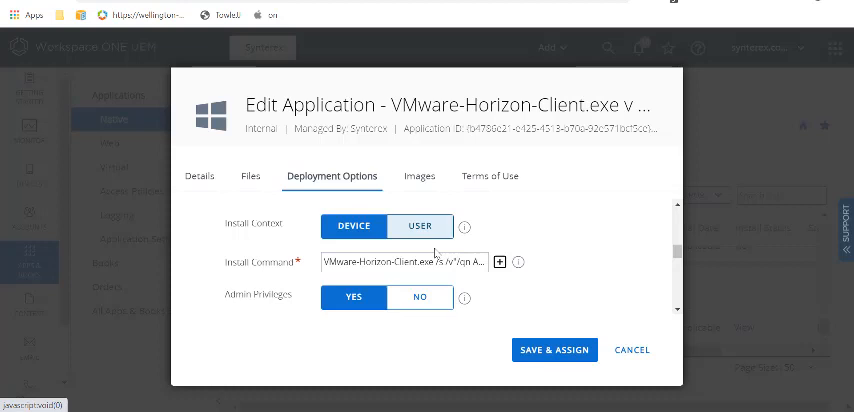
scroll("down", 3)
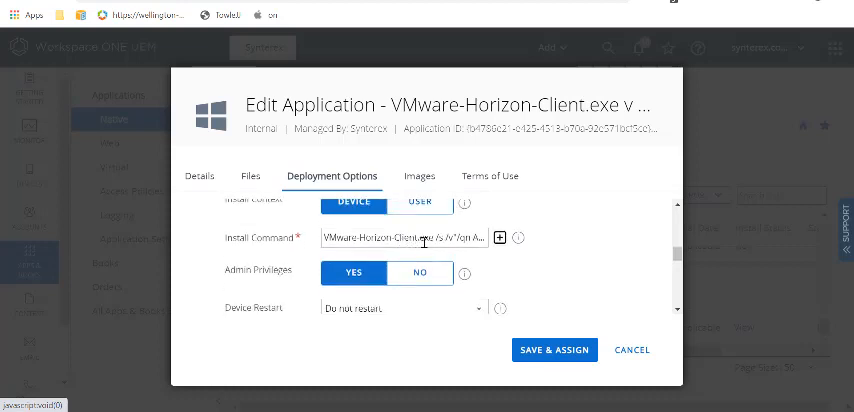
scroll("down", 3)
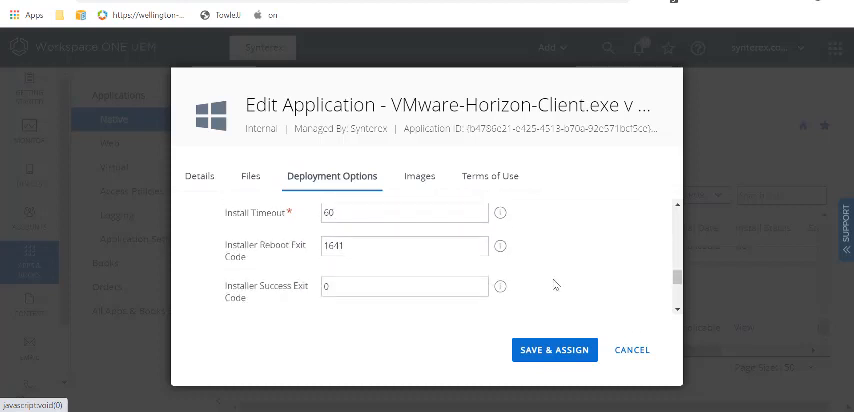
scroll("down", 3)
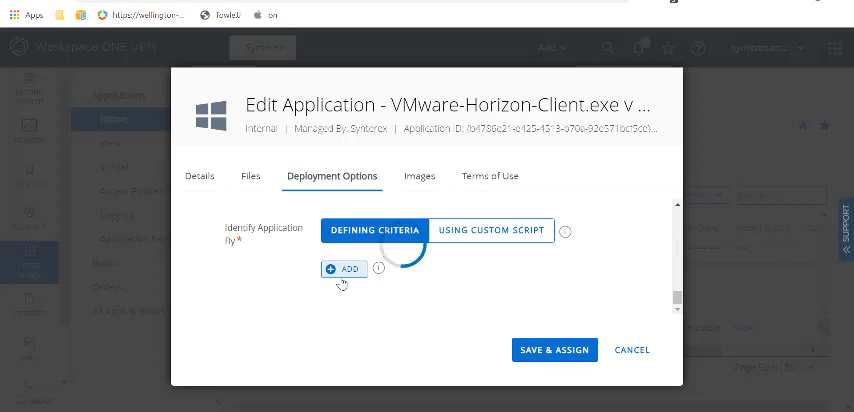
Step: Add a criterion under Defining Criteria to bring up the Add Criteria form
left_click(344, 269)
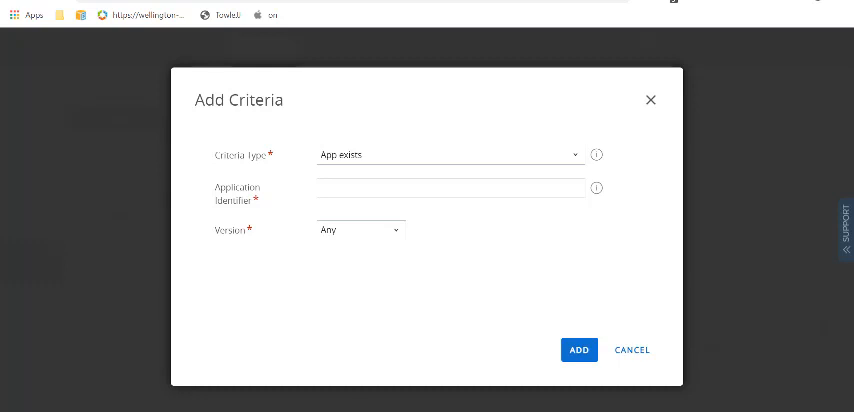
mouse_move(419, 55)
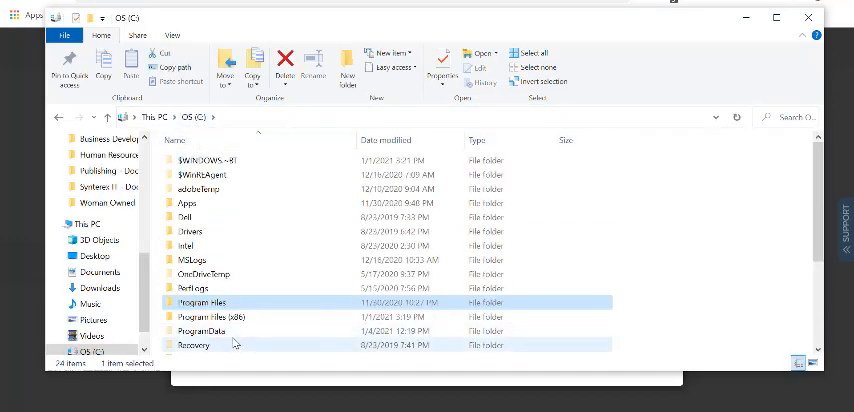
Step: Browse Program Files (x86) > VMware > VMware Horizon View Client to find vmware-view.exe
double_click(211, 317)
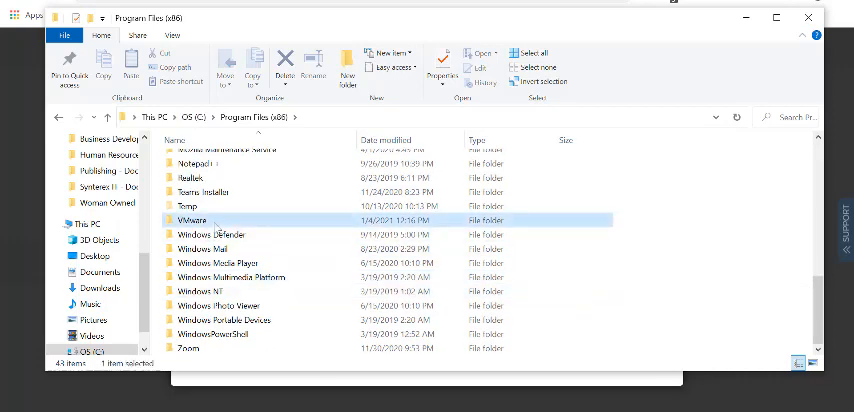
double_click(189, 220)
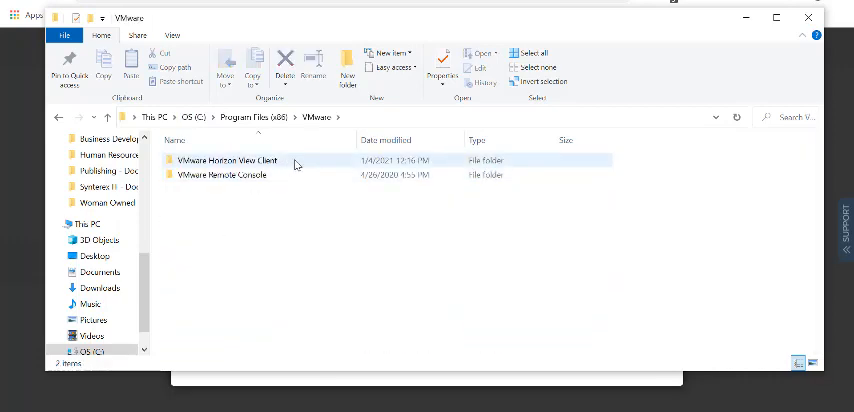
double_click(240, 160)
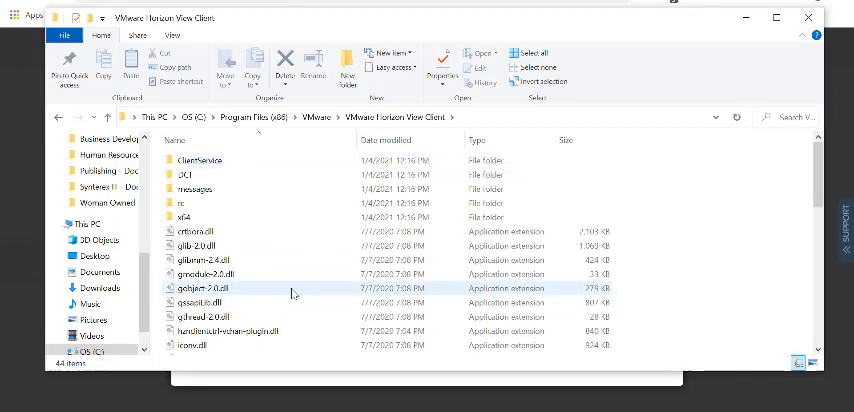
scroll("down", 3)
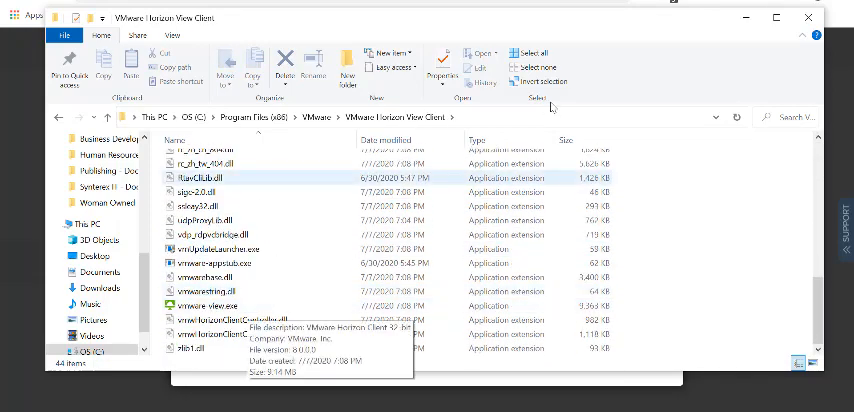
left_click(400, 117)
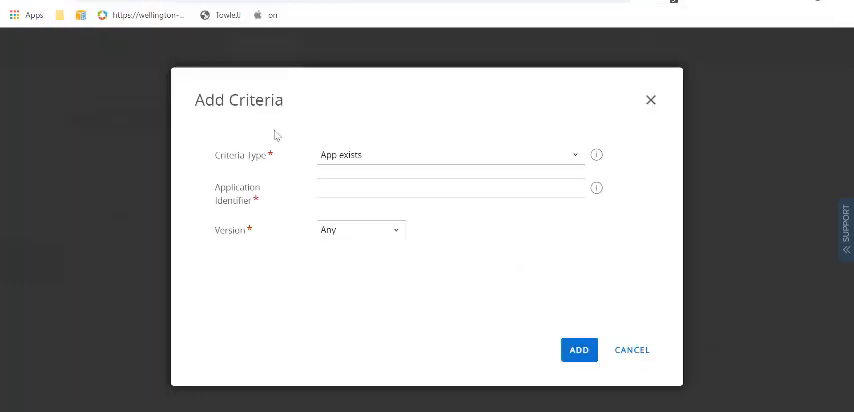
Step: Set the criterion to File exists at C:\Program Files (x86)\VMware\VMware Horizon View Client, version Greater than
left_click(447, 154)
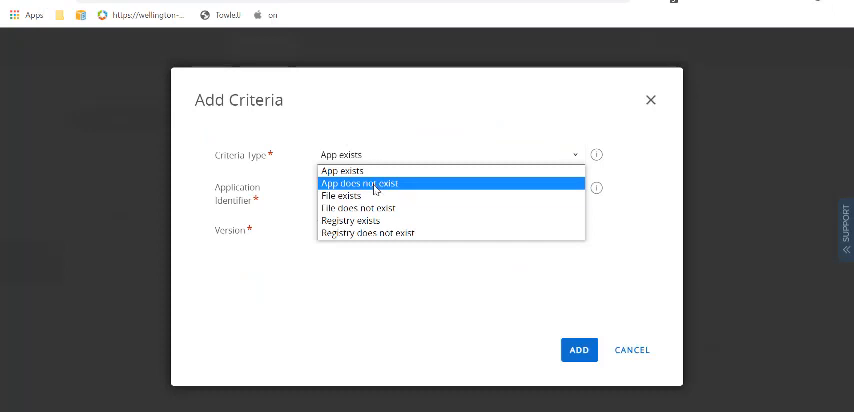
left_click(342, 196)
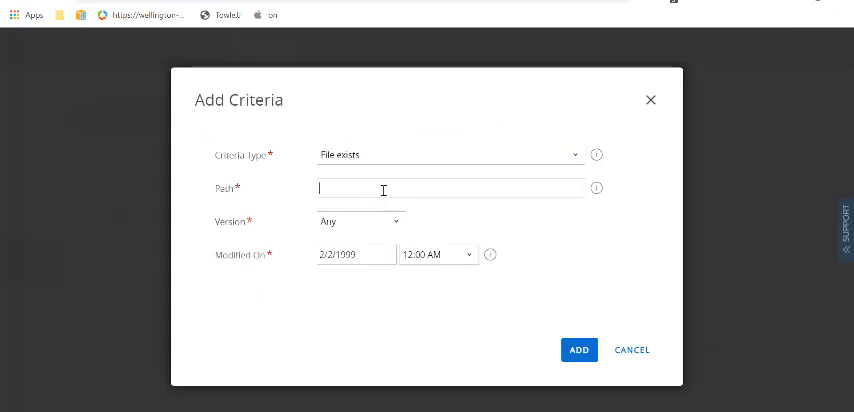
type("C:\\Program Files (x86)\\VMware\\VMware Horizon View Client")
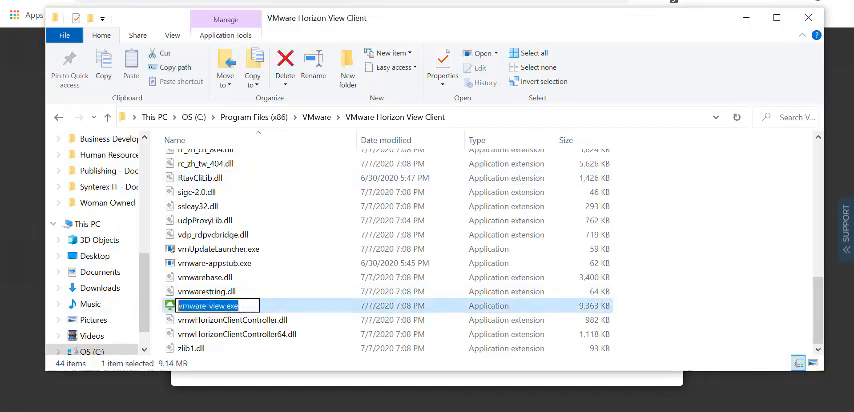
key("alt+tab")
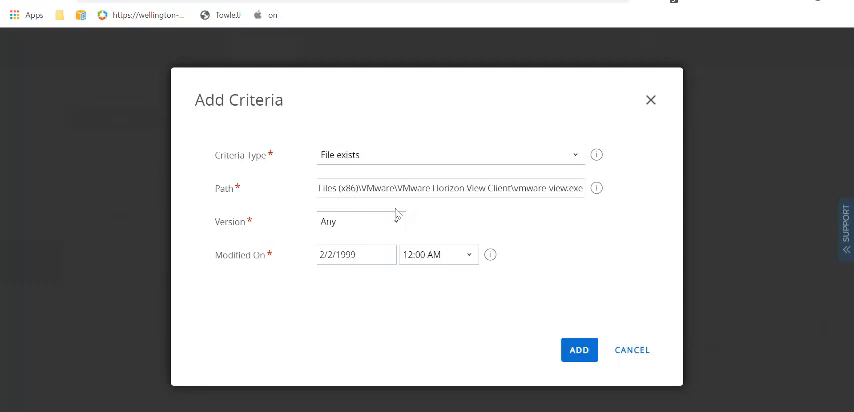
left_click(358, 221)
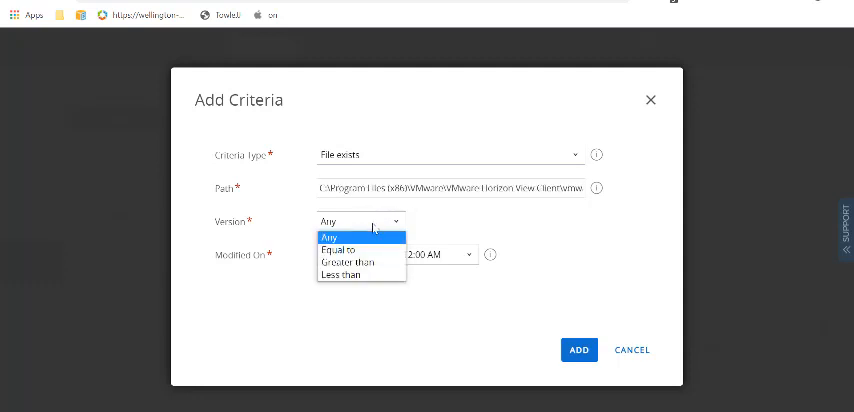
mouse_move(348, 261)
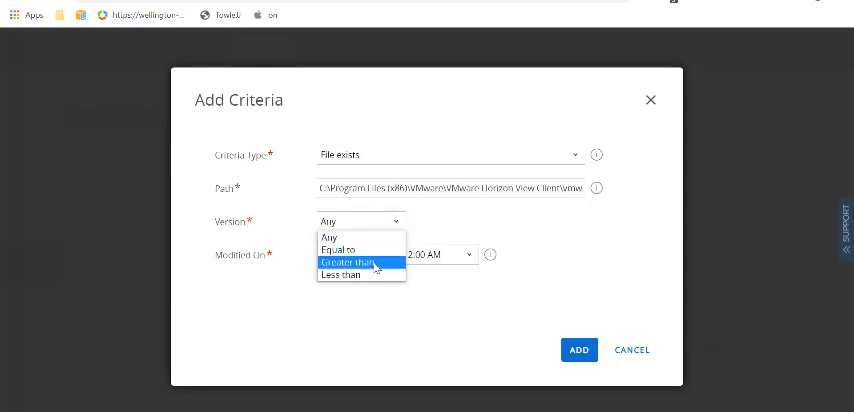
left_click(349, 261)
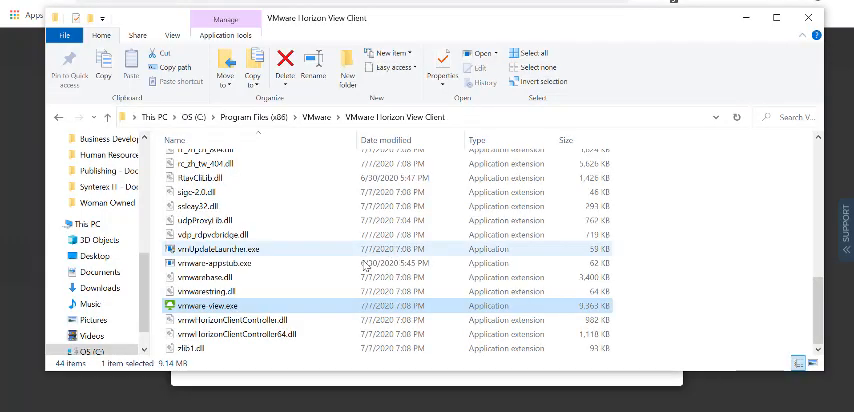
Step: Check the version of vmware-view.exe in its File Explorer properties
right_click(210, 305)
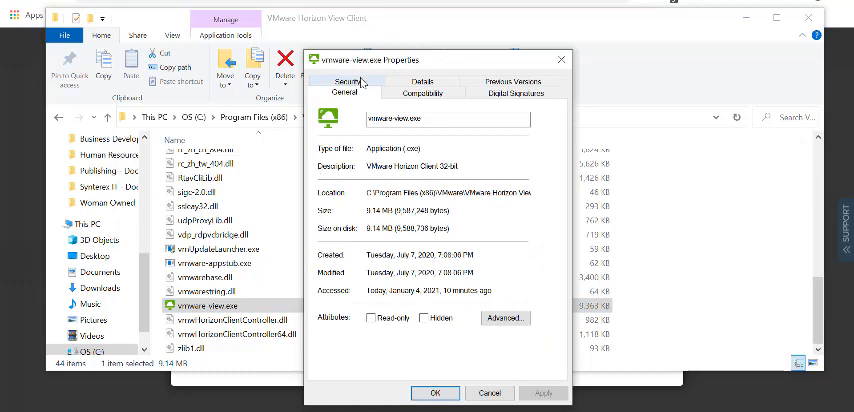
left_click(409, 81)
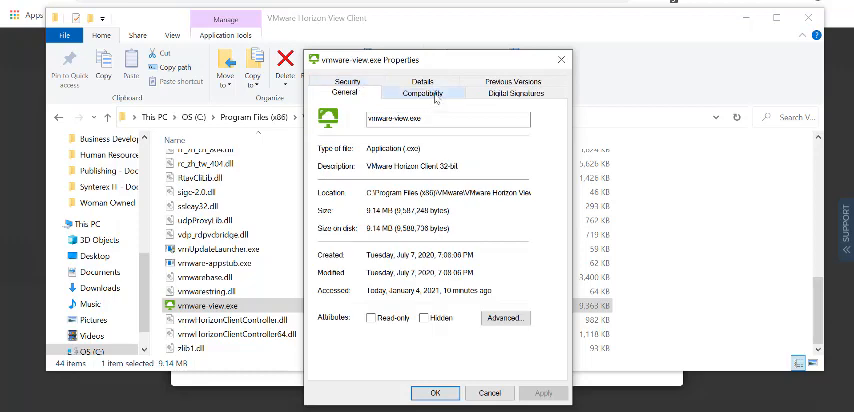
left_click(421, 93)
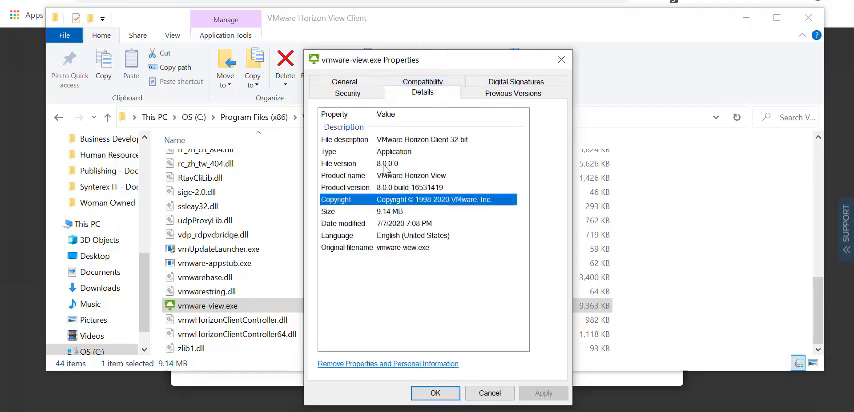
Step: Set the File exists criterion to require version greater than 7.0.0.0
left_click(420, 163)
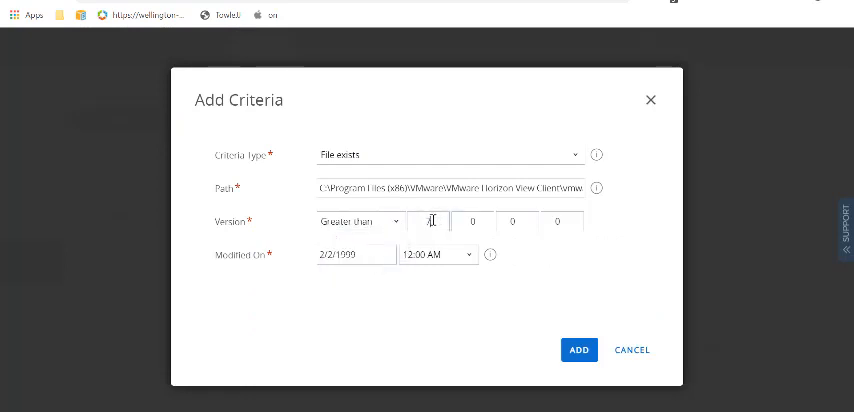
type("7")
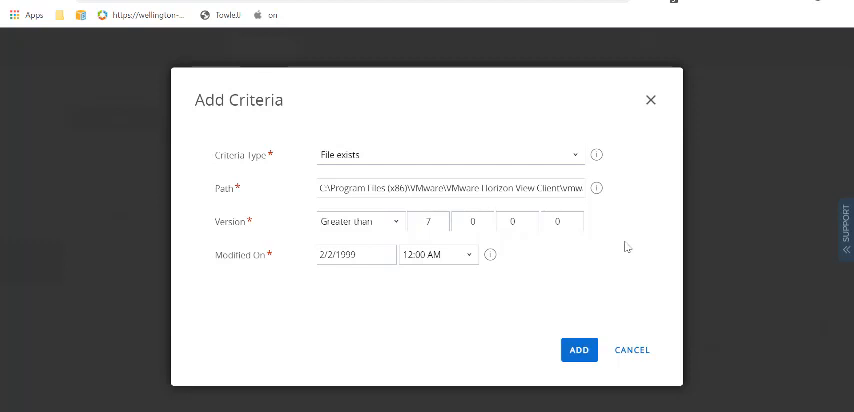
mouse_move(501, 210)
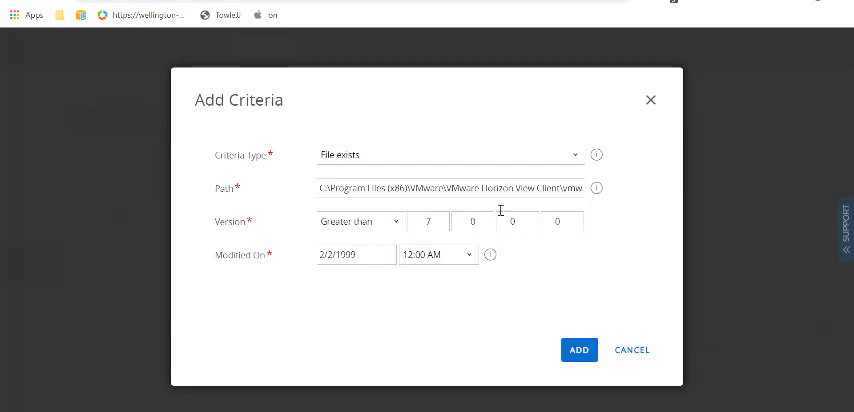
left_click(448, 154)
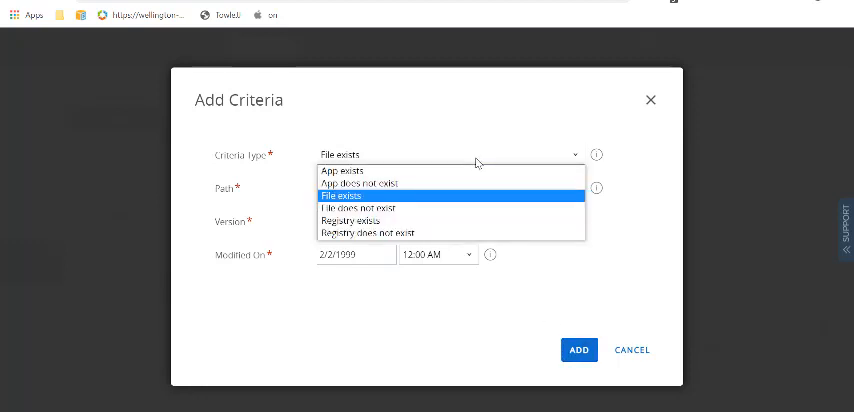
mouse_move(637, 159)
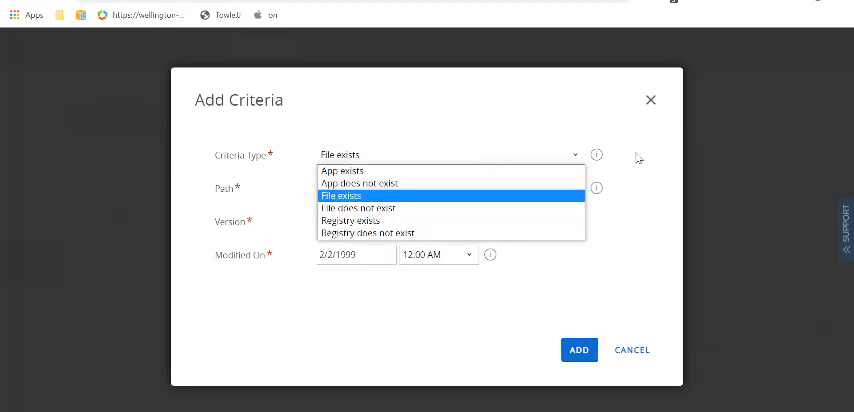
mouse_move(645, 170)
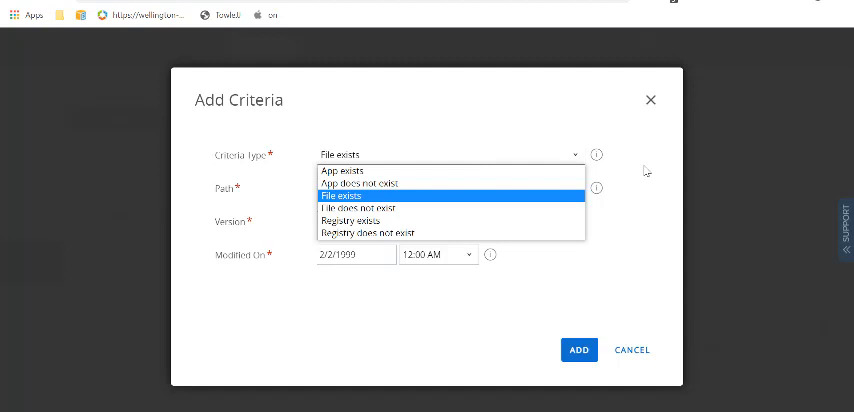
left_click(345, 195)
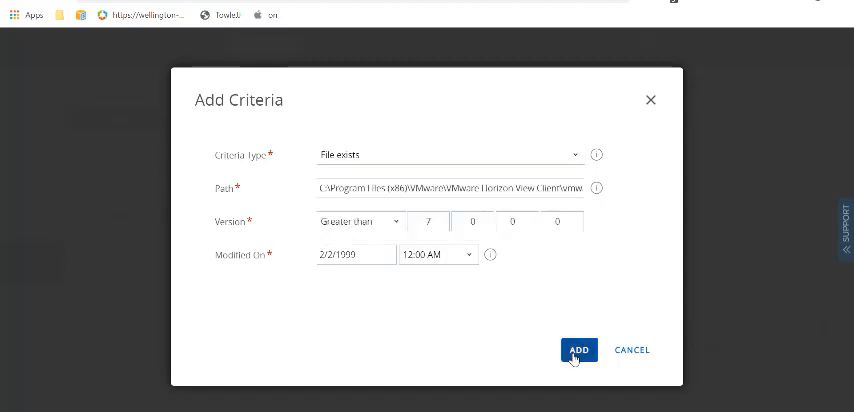
Step: Add the file-exists criterion and upload a Pictures image as the app icon
left_click(578, 349)
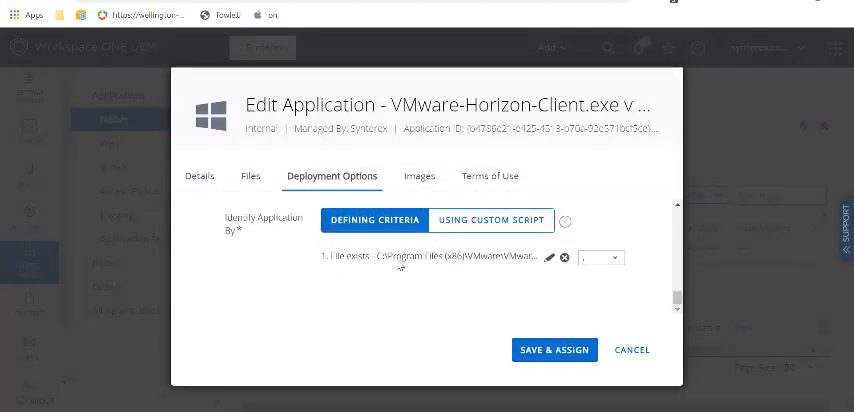
scroll("up", 3)
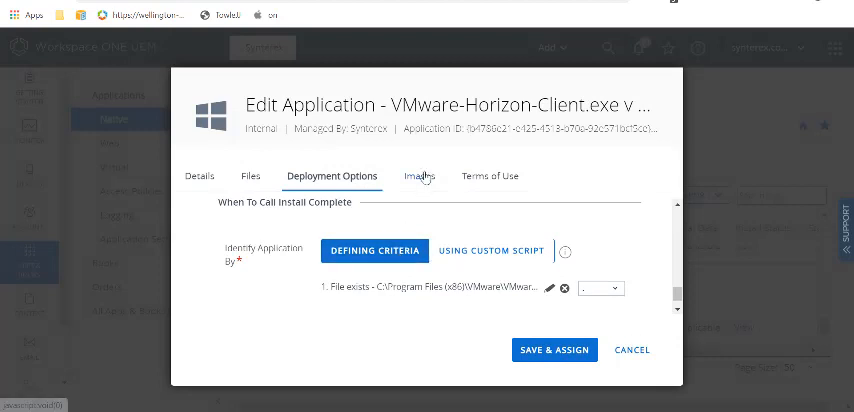
left_click(419, 176)
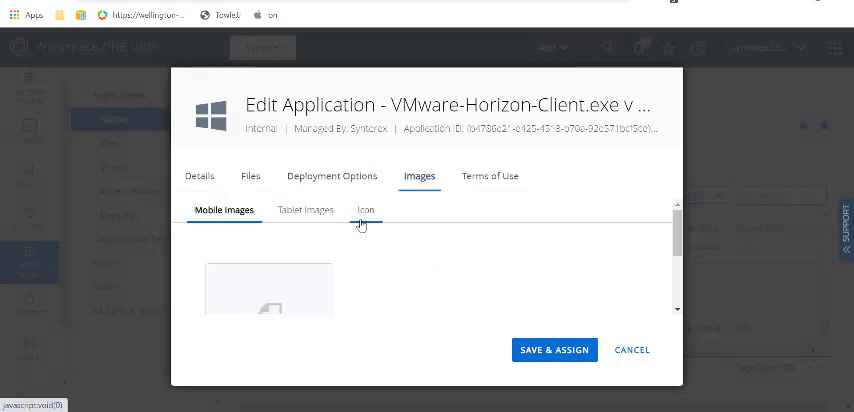
left_click(366, 209)
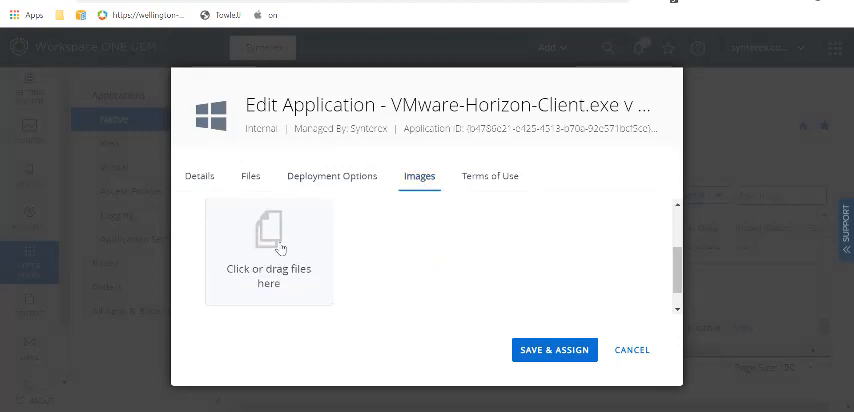
left_click(268, 252)
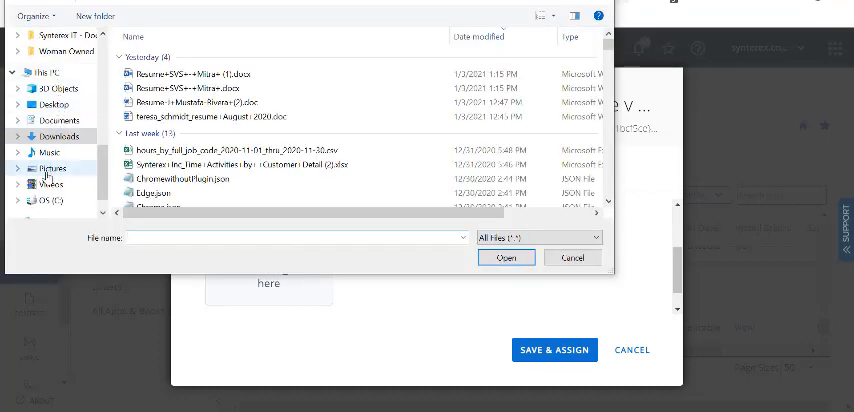
left_click(59, 168)
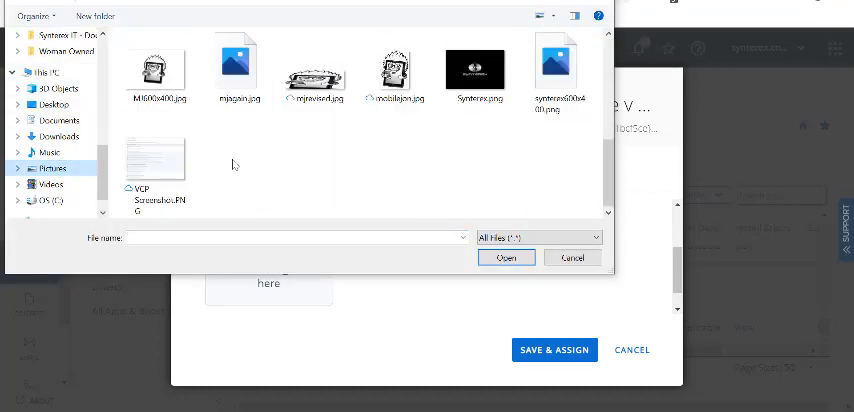
left_click(159, 70)
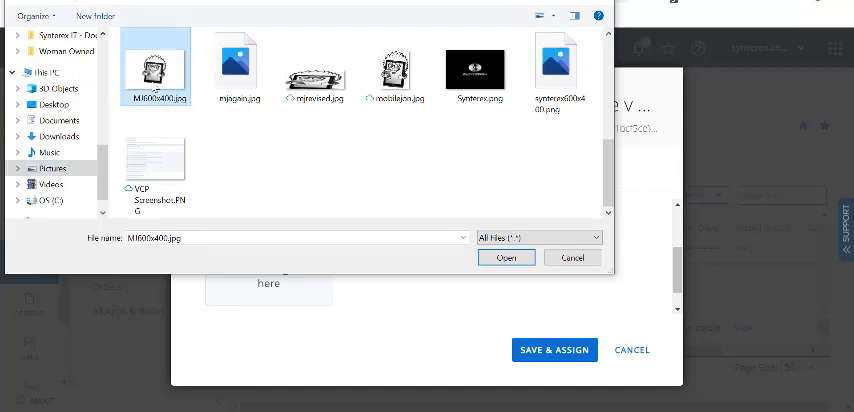
left_click(506, 257)
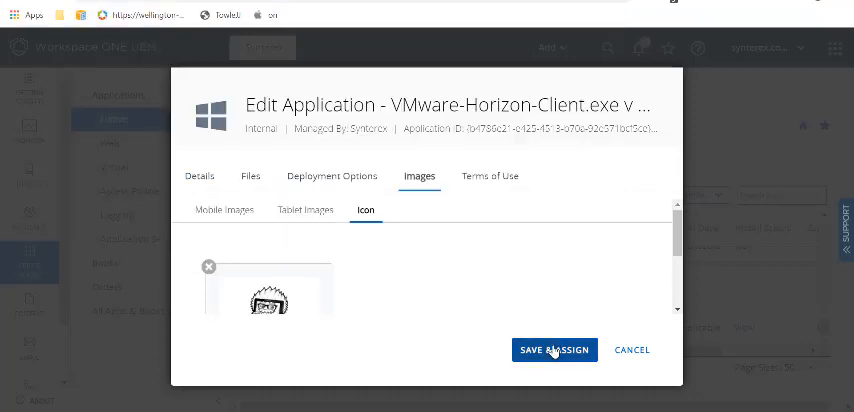
Step: Review Terms of Use, then save the app and go to its assignments
left_click(490, 176)
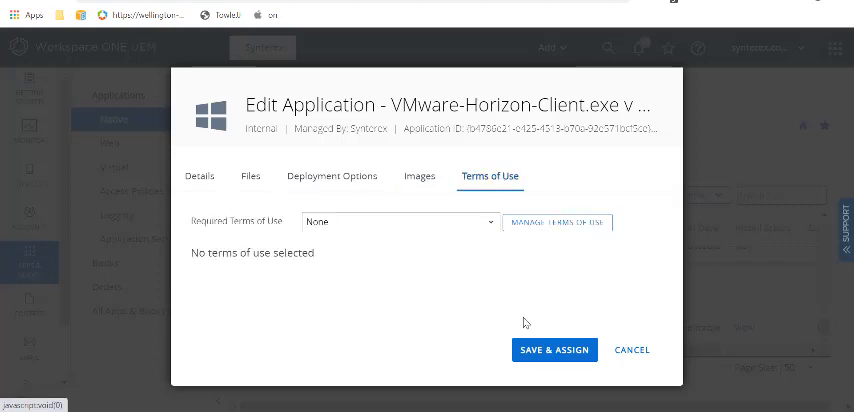
left_click(554, 349)
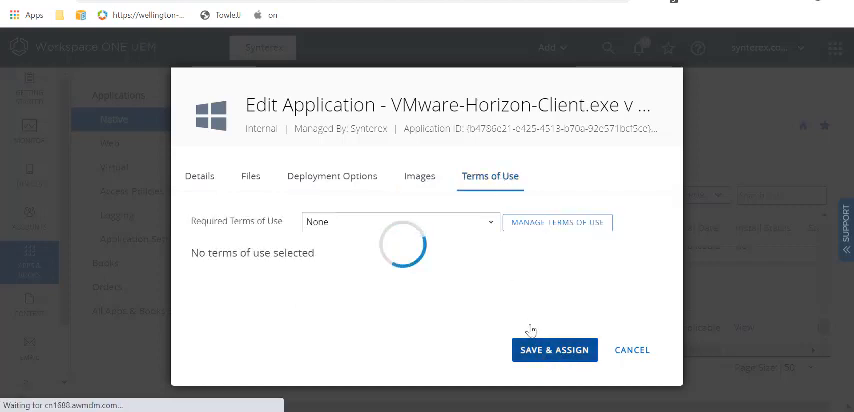
left_click(554, 349)
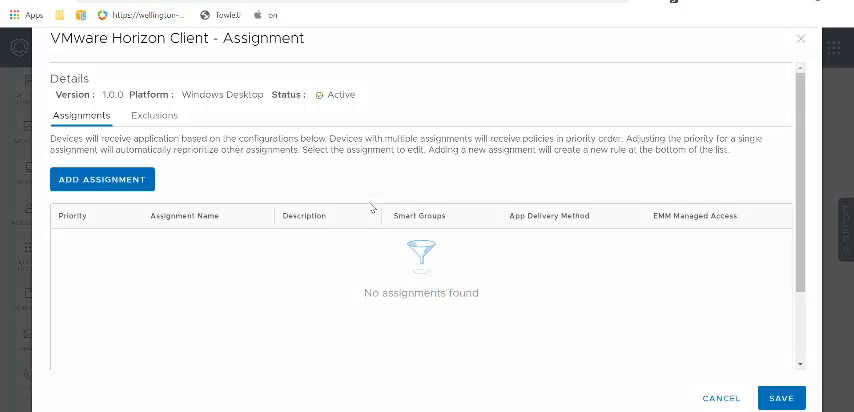
Step: Create a 'Horizon Users' assignment targeting All Corporate Dedicated Devices
left_click(102, 179)
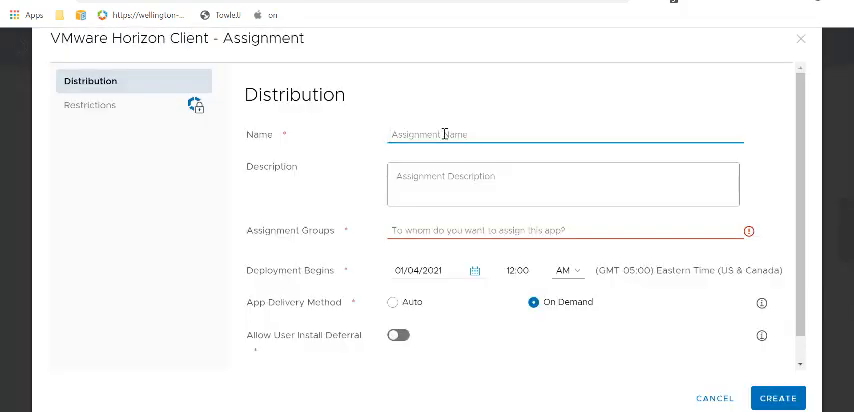
type("Horizon")
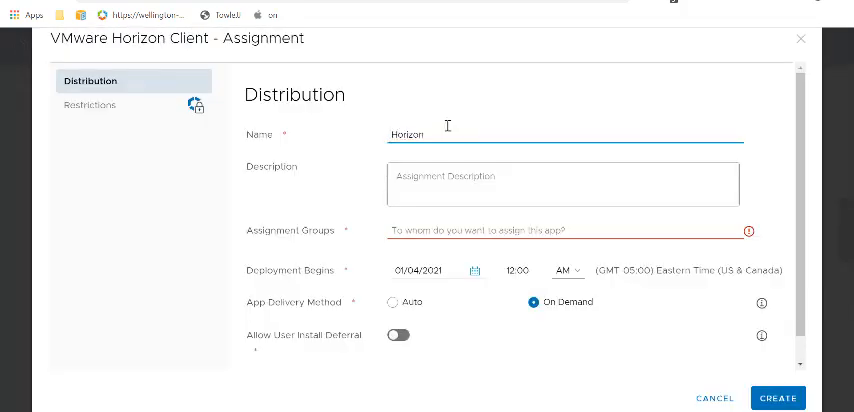
type("Users")
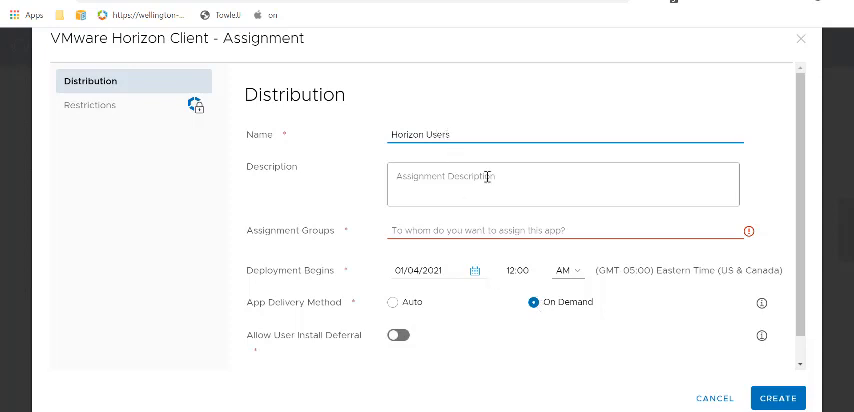
left_click(563, 230)
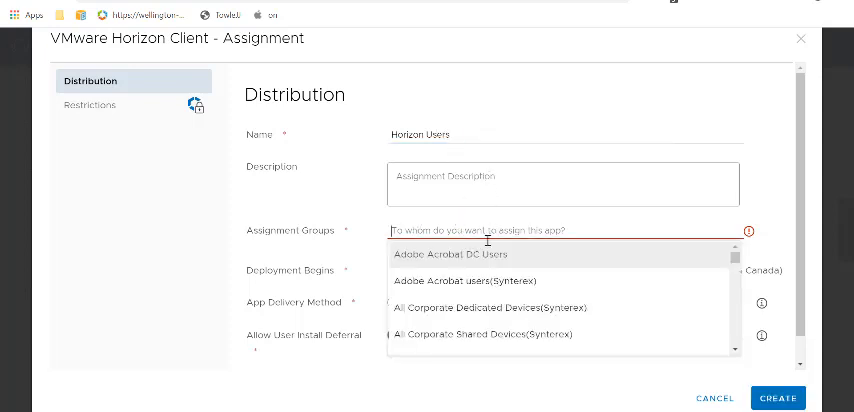
mouse_move(478, 311)
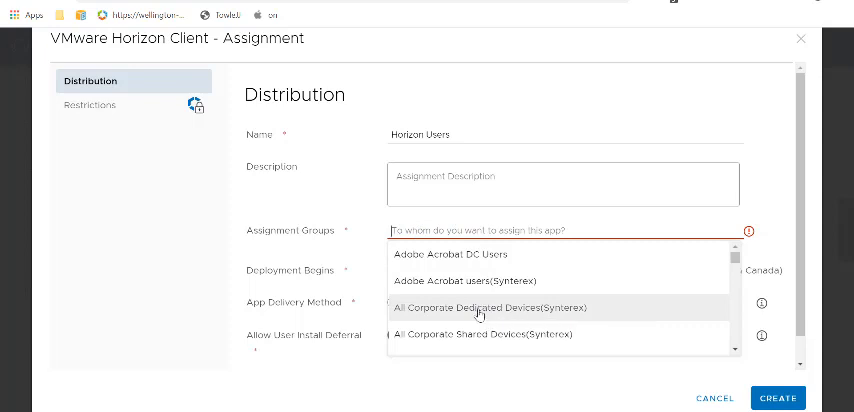
left_click(489, 307)
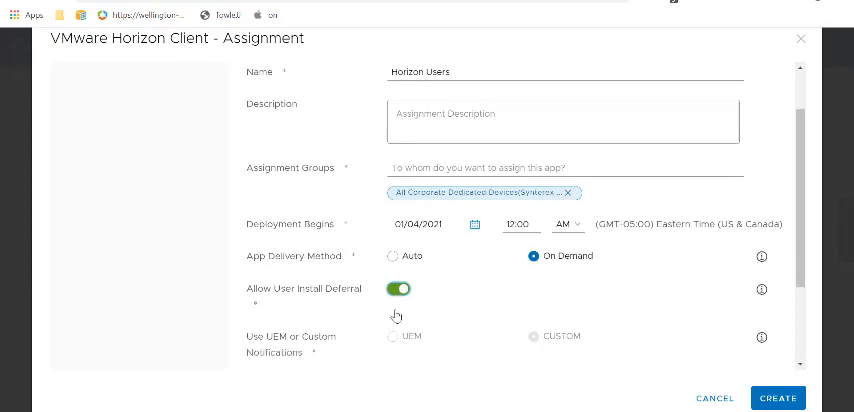
Step: Allow user install deferral with exit code 1641, then create and save the assignment
scroll("down", 3)
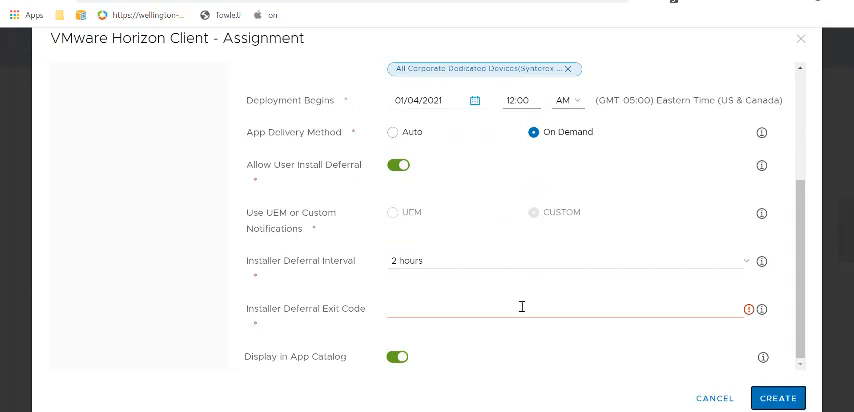
type("16")
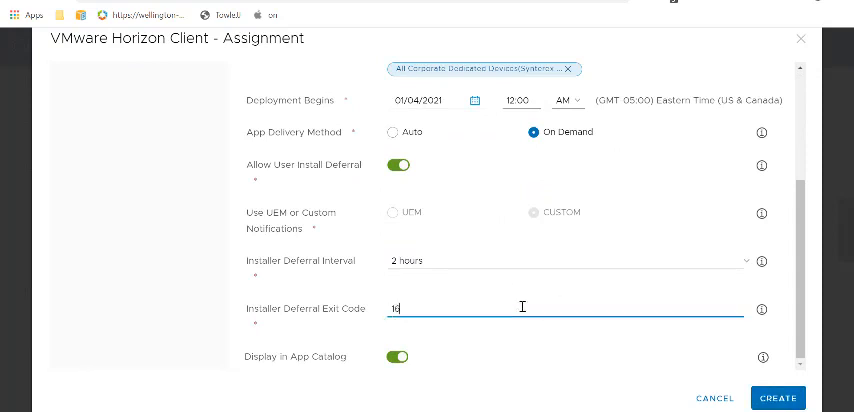
type("41")
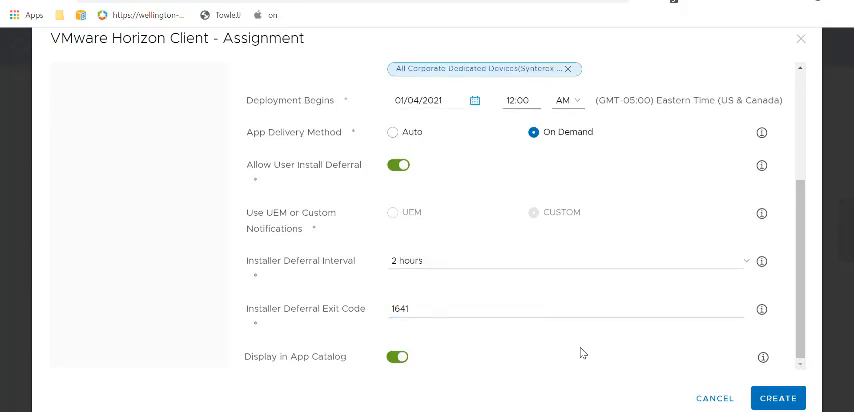
left_click(778, 398)
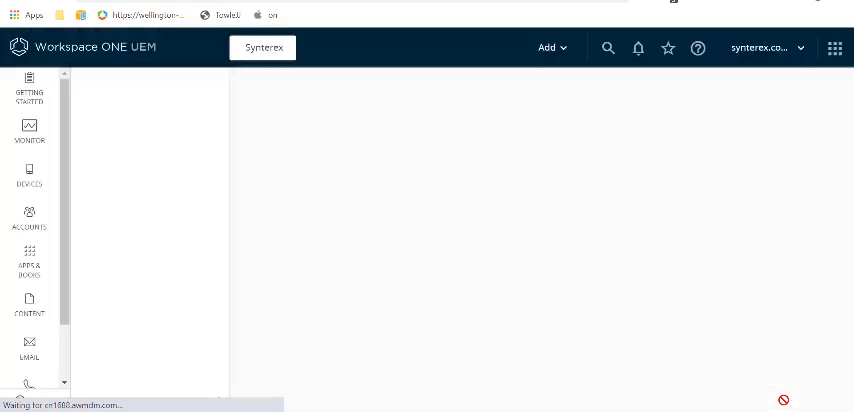
left_click(30, 261)
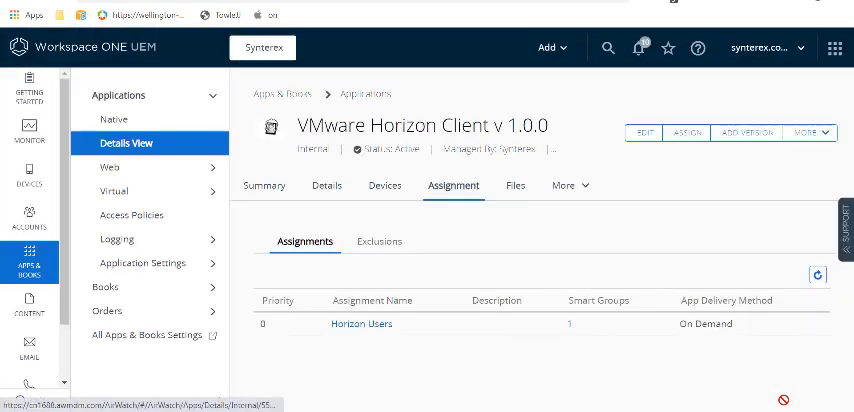